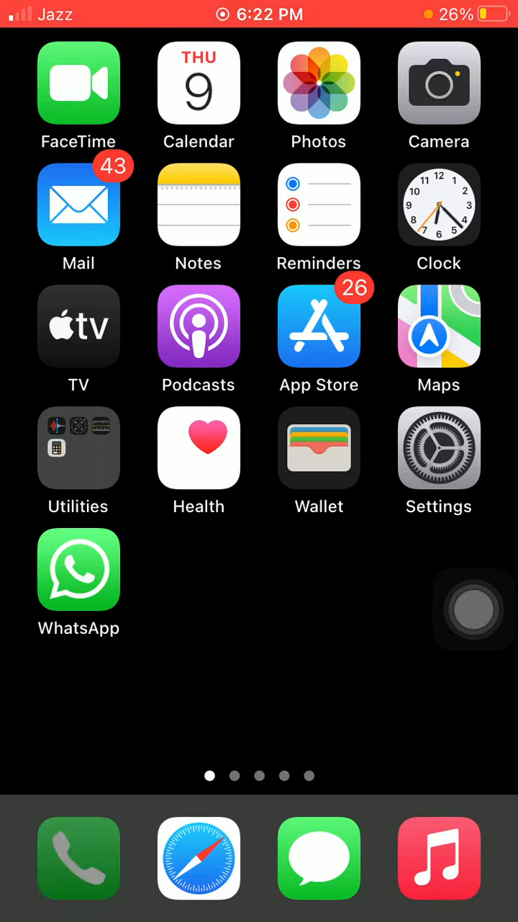
Open the Phone app from the dock to show the Recents call list.
click(78, 857)
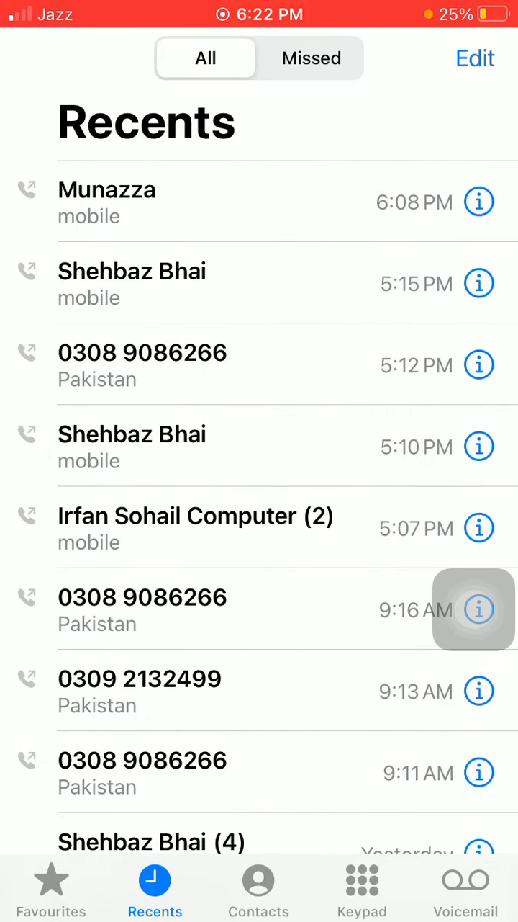
Return to the Home Screen using the AssistiveTouch Home shortcut.
click(474, 609)
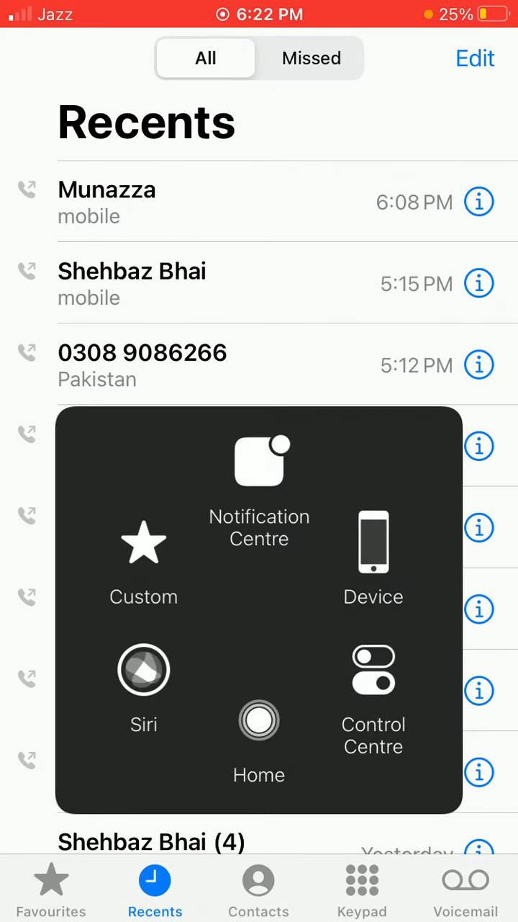
click(258, 720)
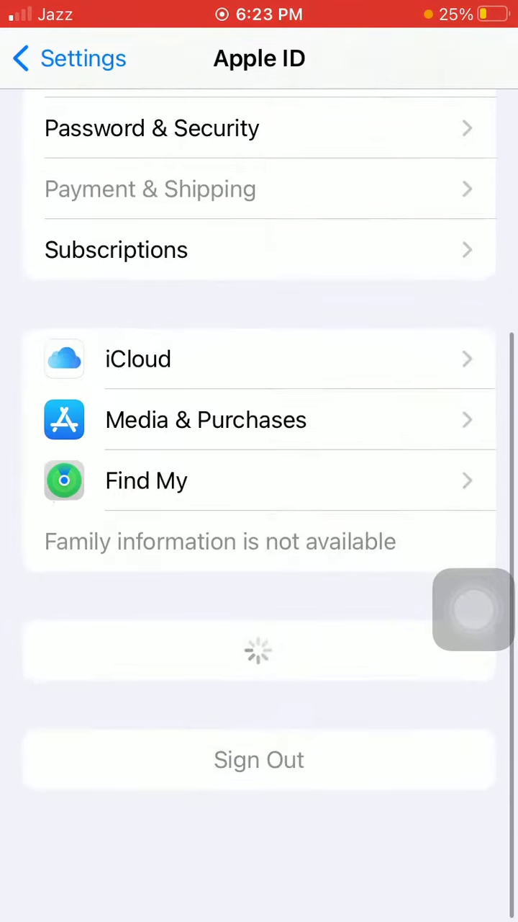
Scroll down the Apple ID page to reach the iCloud settings.
scroll(down, 3)
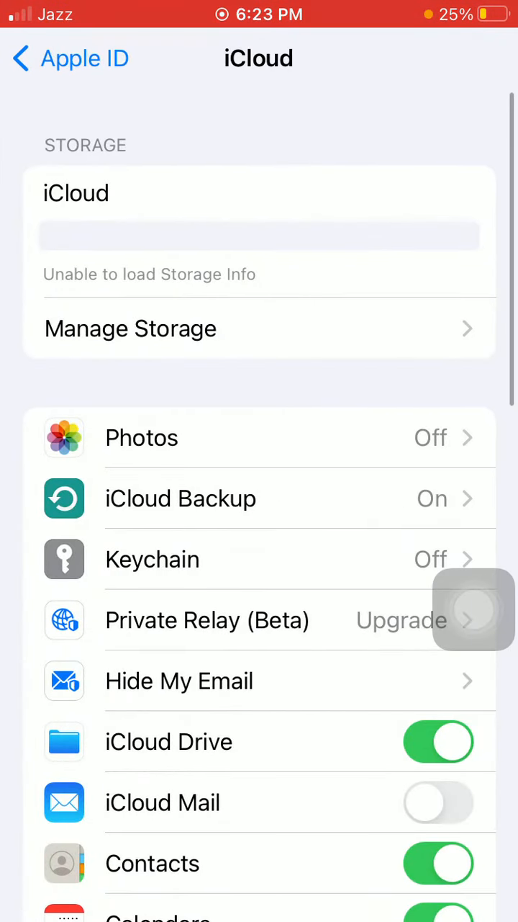
Switch iCloud Backup off and return to the iCloud app list.
click(259, 498)
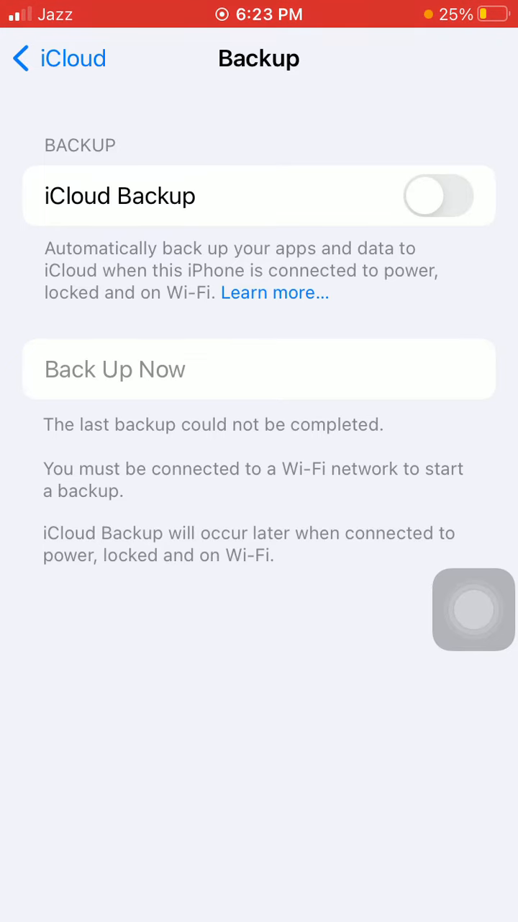
click(57, 58)
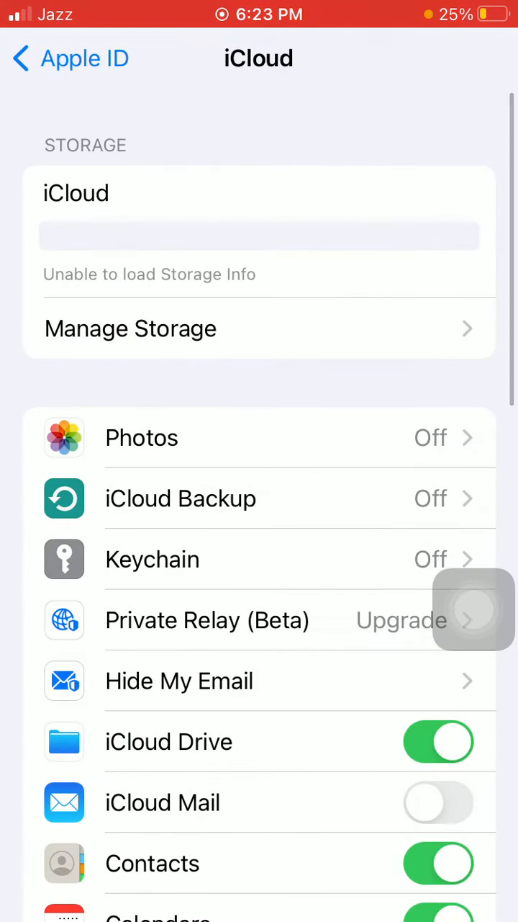
Turn off the Contacts and iCloud Drive toggles on the iCloud page.
scroll(down, 3)
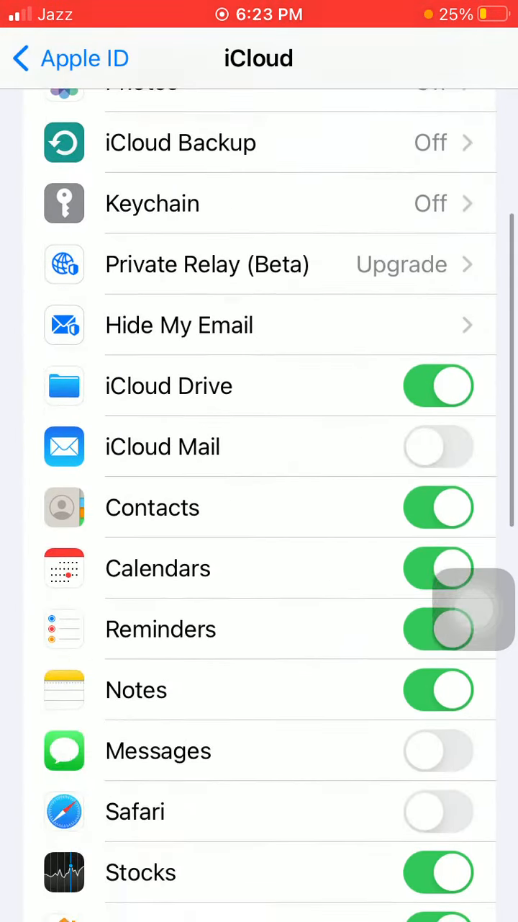
click(438, 507)
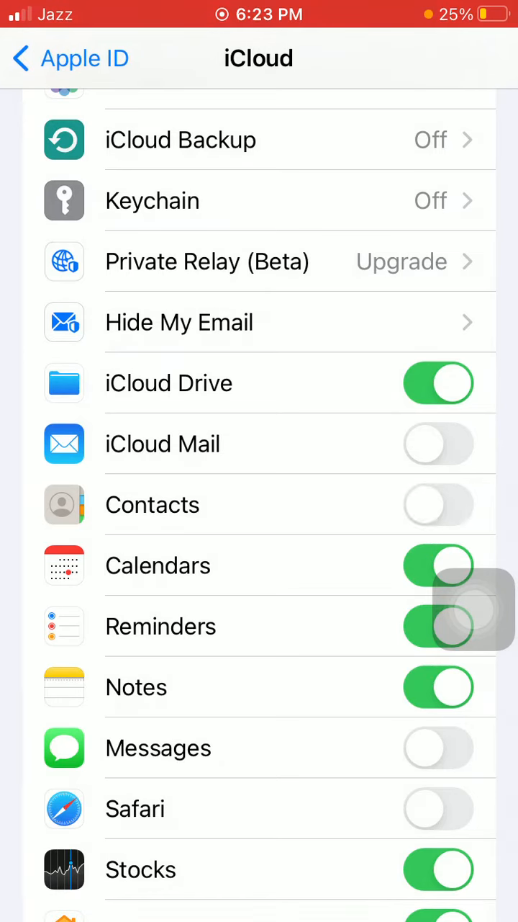
click(439, 383)
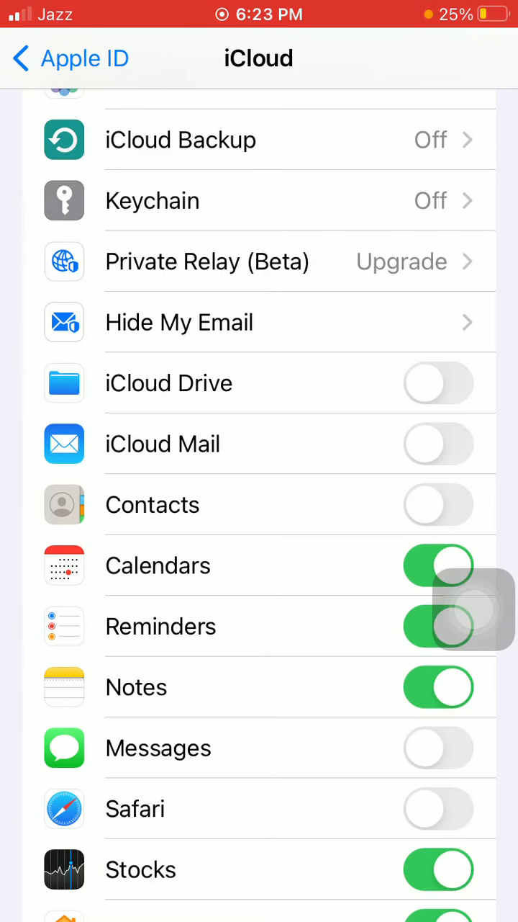